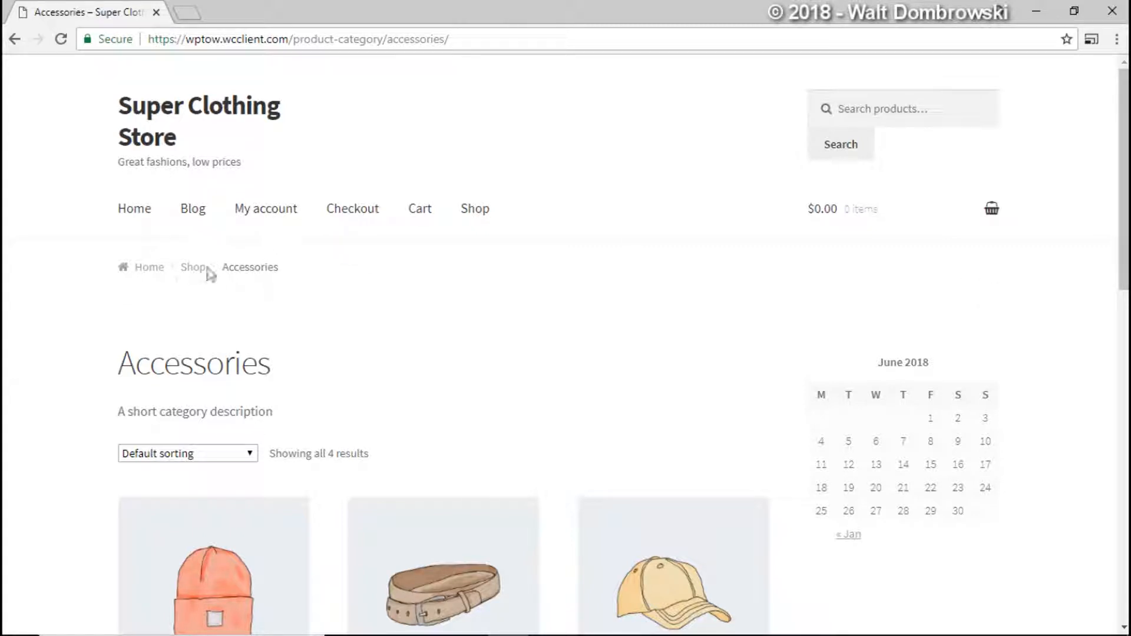
pyautogui.moveTo(234, 281)
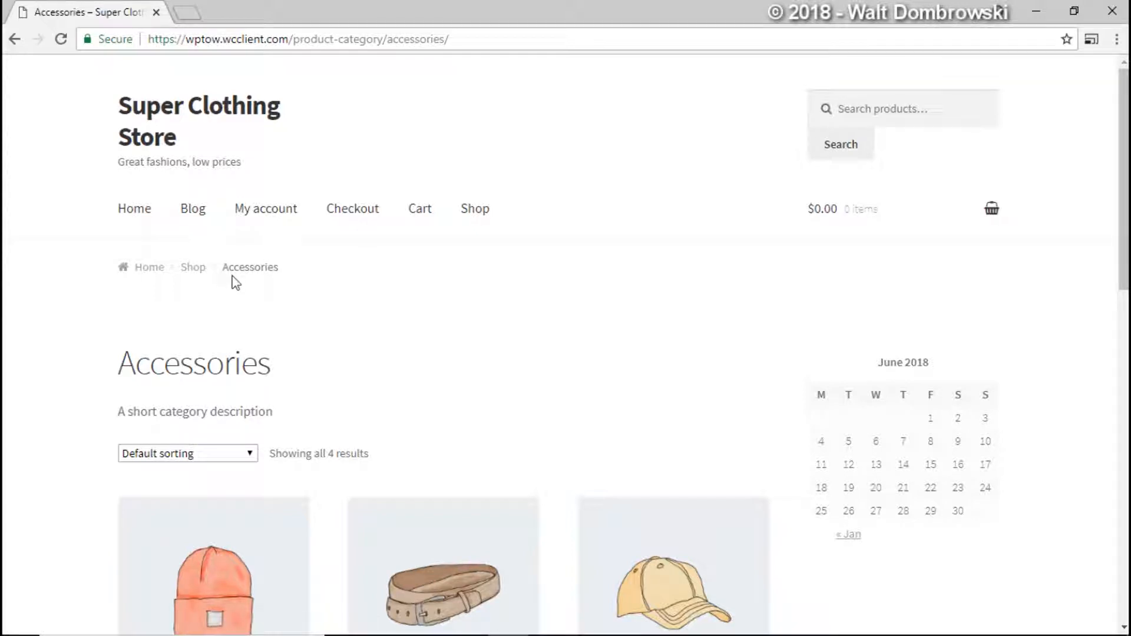
pyautogui.moveTo(230, 288)
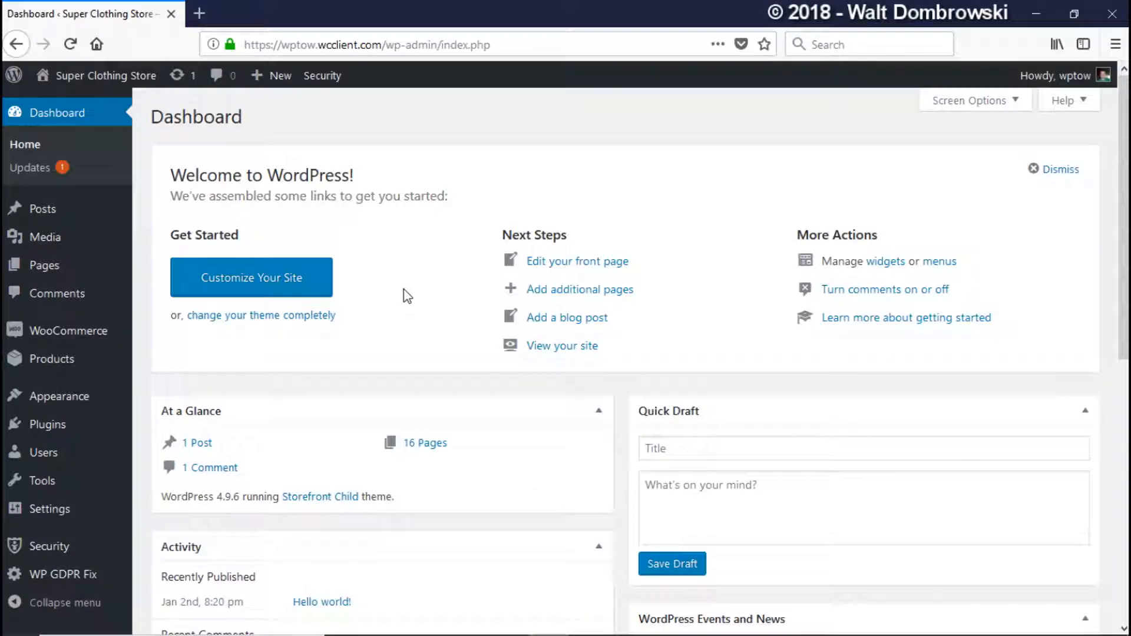
pyautogui.moveTo(333, 326)
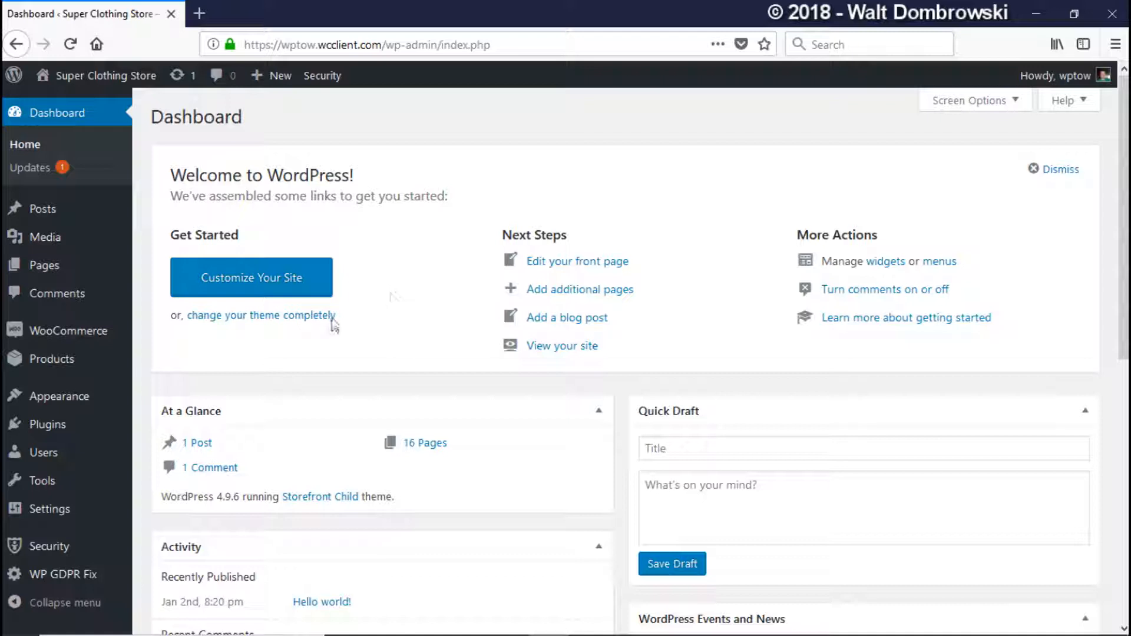
pyautogui.moveTo(388, 339)
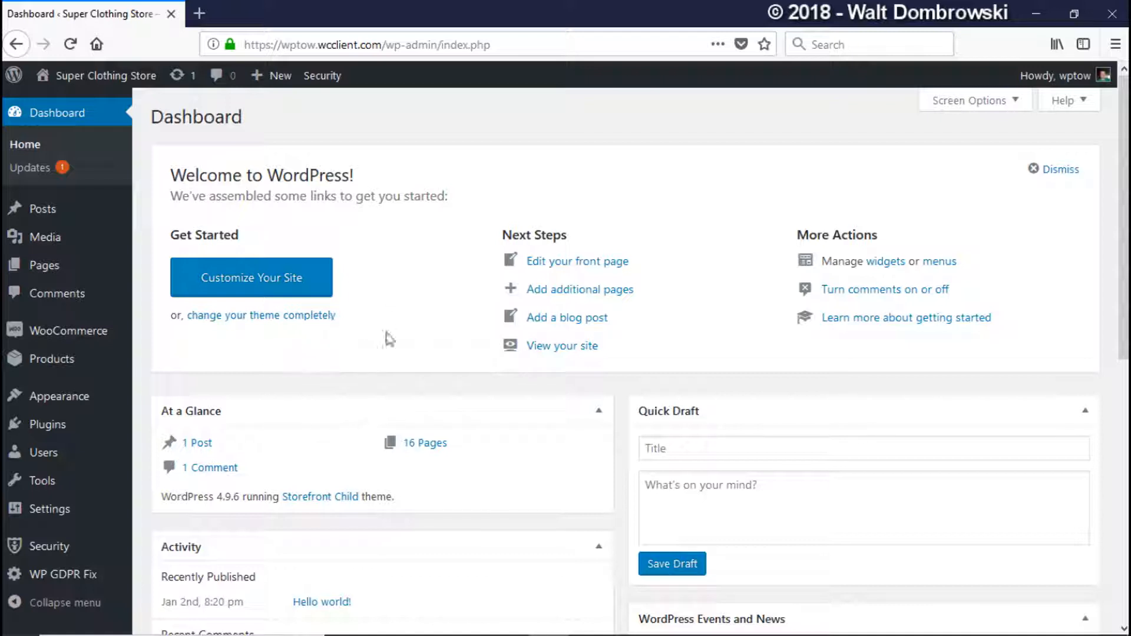
pyautogui.moveTo(59, 396)
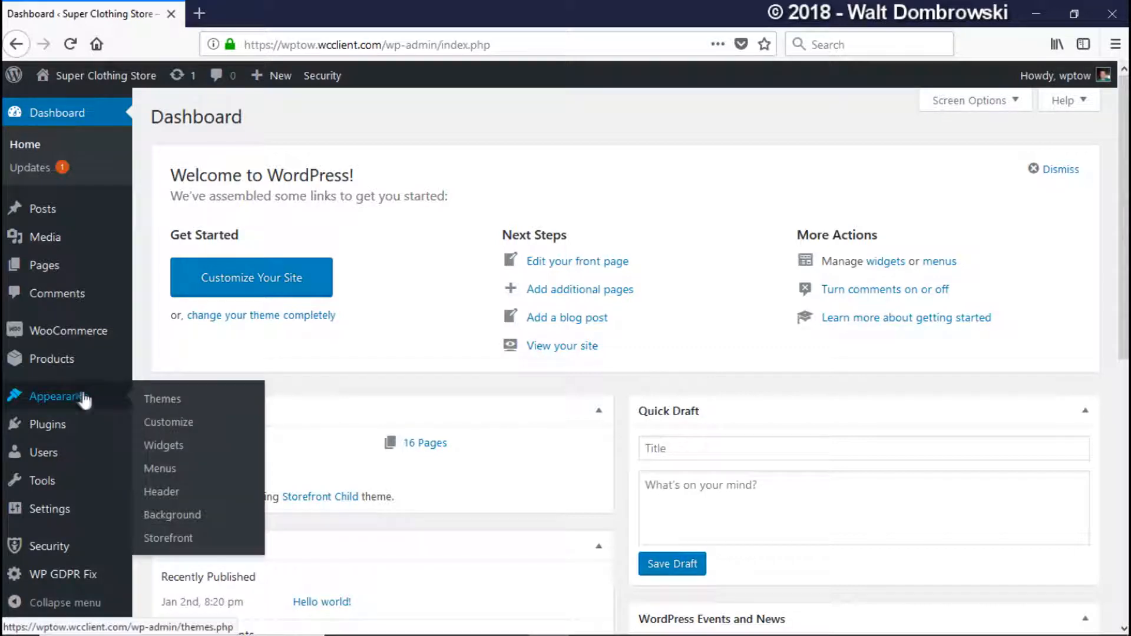
pyautogui.moveTo(163, 399)
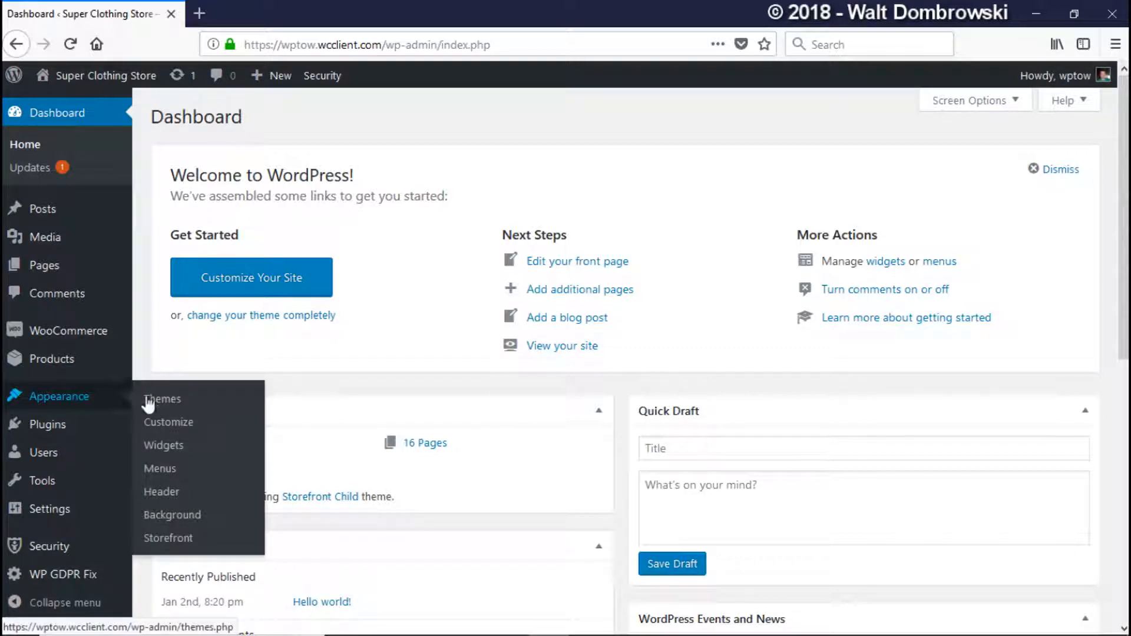
# Go to Appearance > Customize and bring up the Additional CSS editor panel.
pyautogui.click(169, 421)
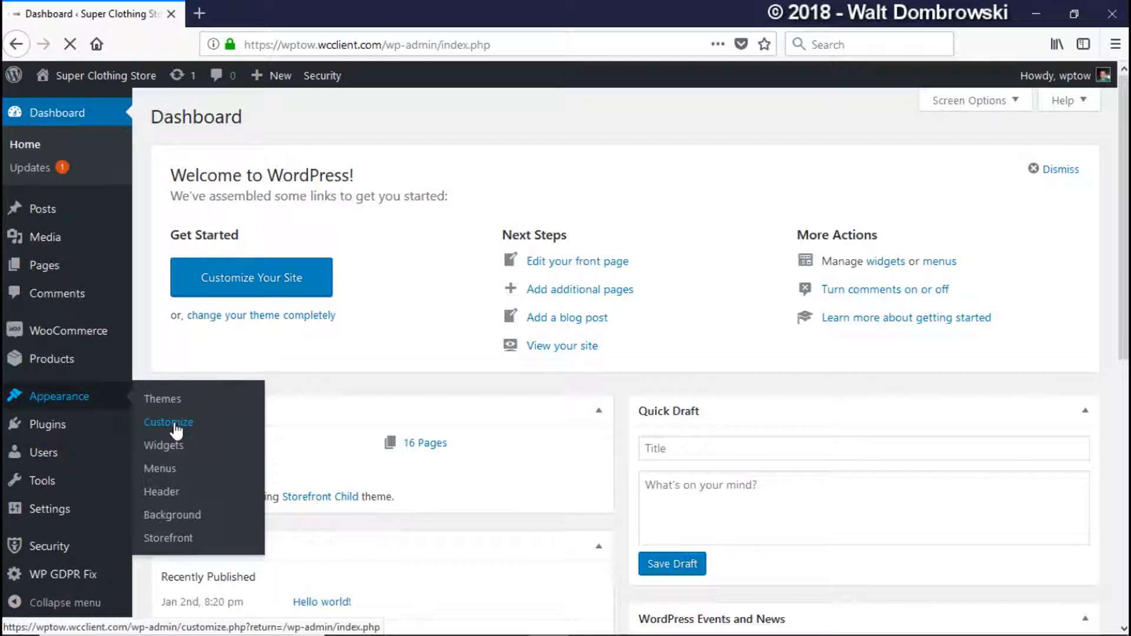
pyautogui.click(169, 421)
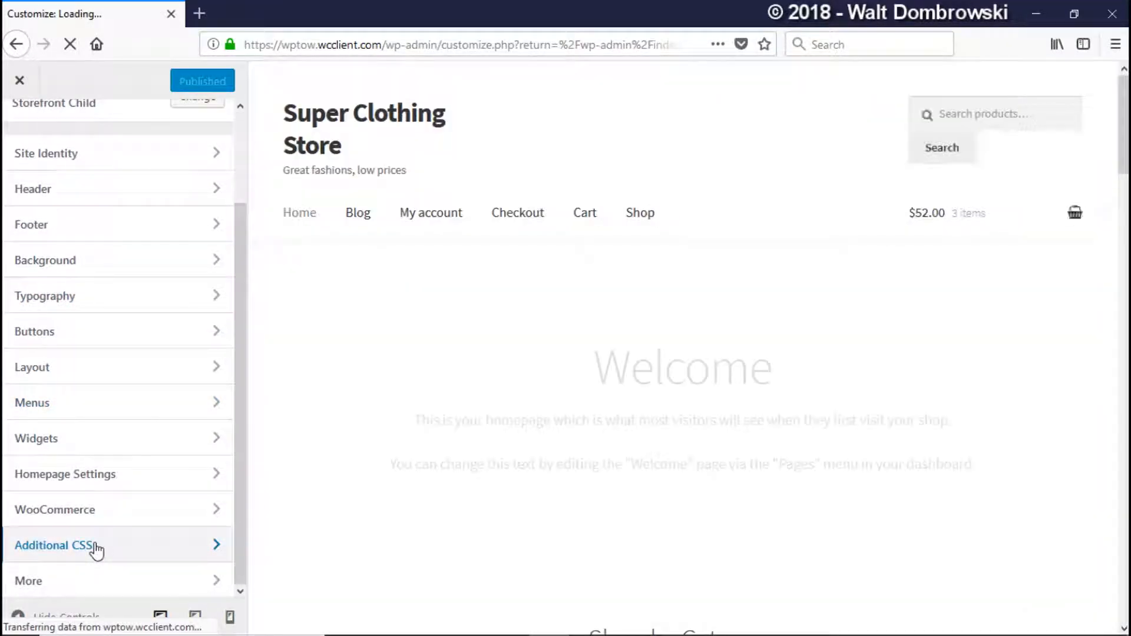
pyautogui.click(54, 545)
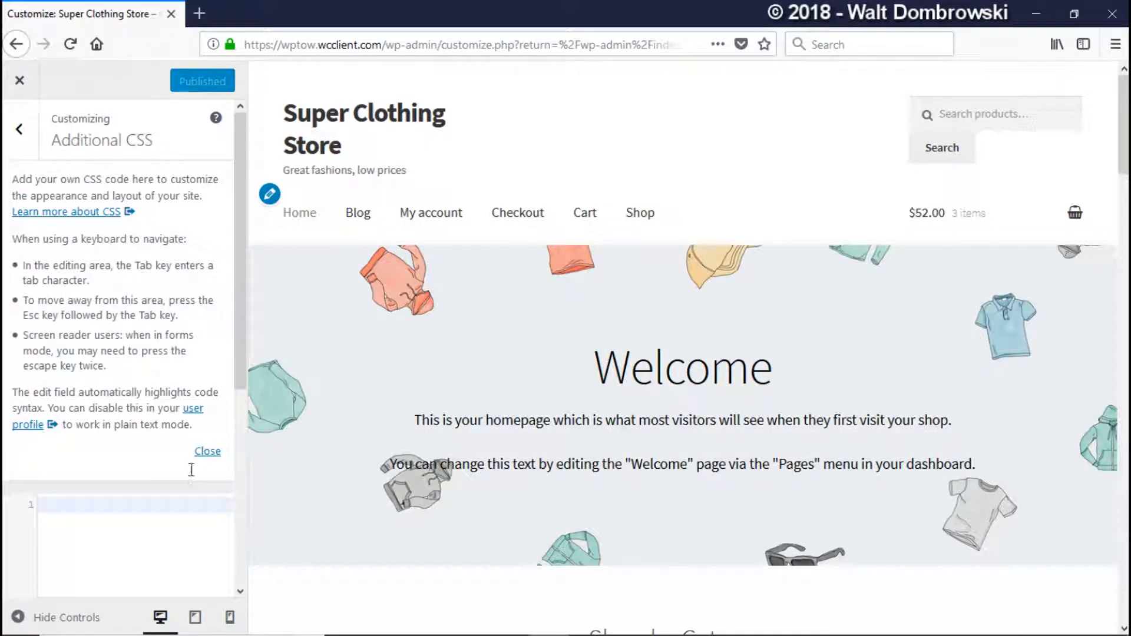
pyautogui.scroll(-3)
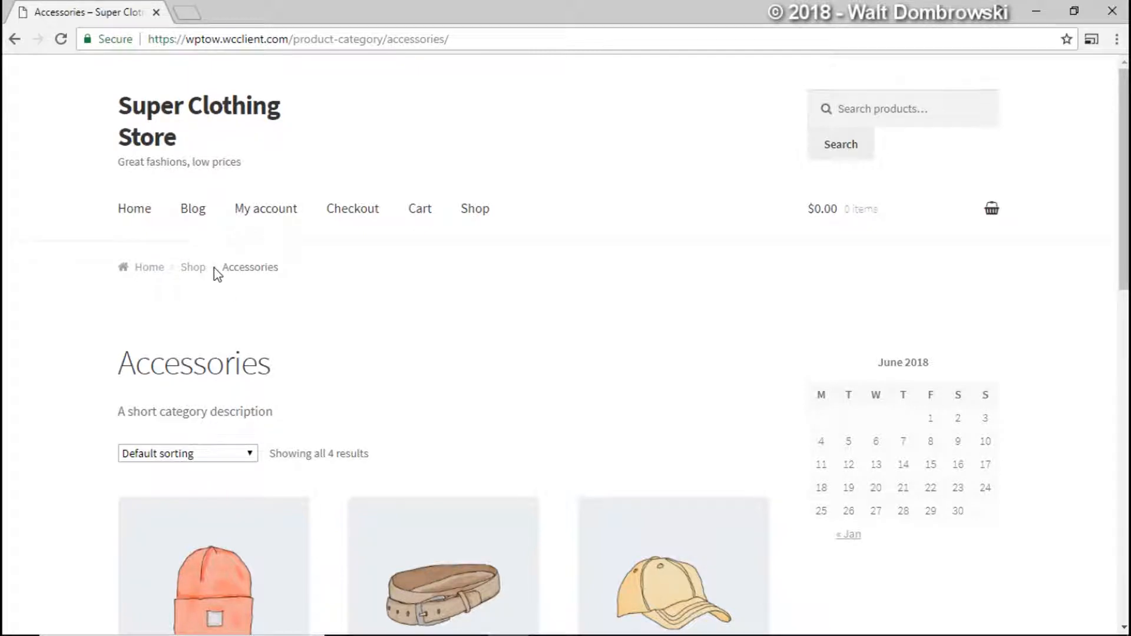
# Inspect the breadcrumb and select the nav.woocommerce-breadcrumb element in DevTools.
pyautogui.rightClick(219, 272)
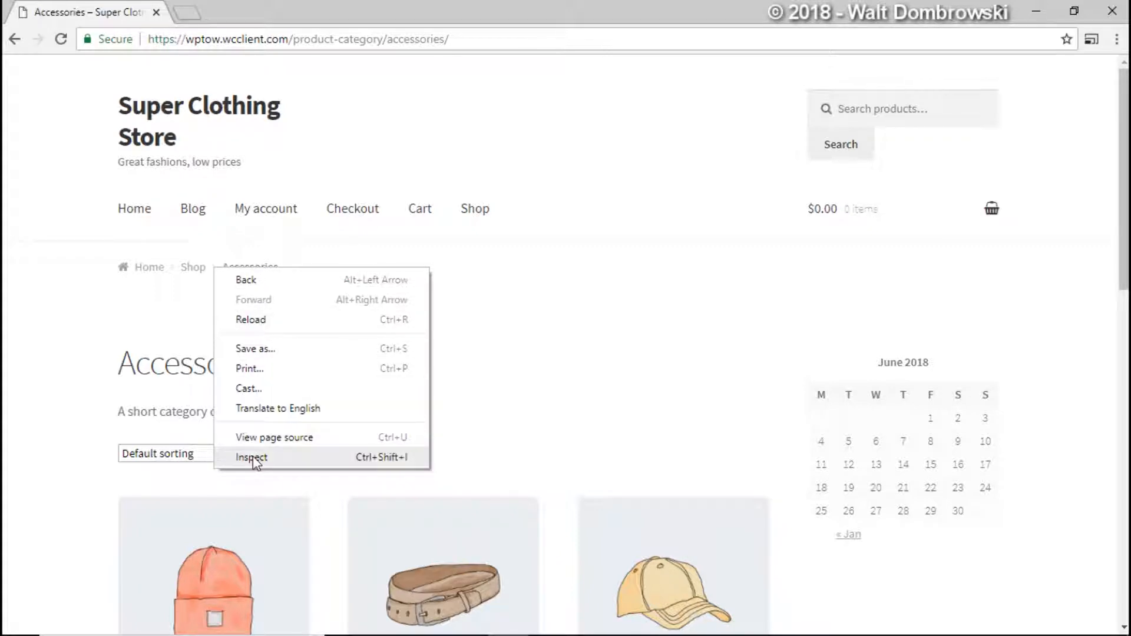
pyautogui.click(252, 457)
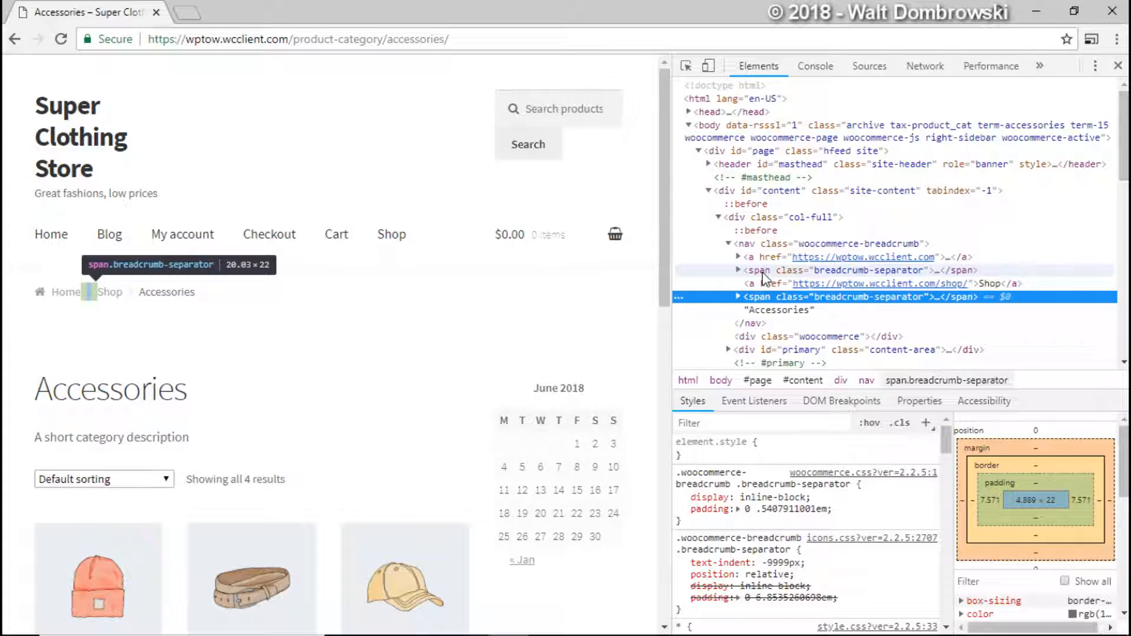
pyautogui.moveTo(748, 243)
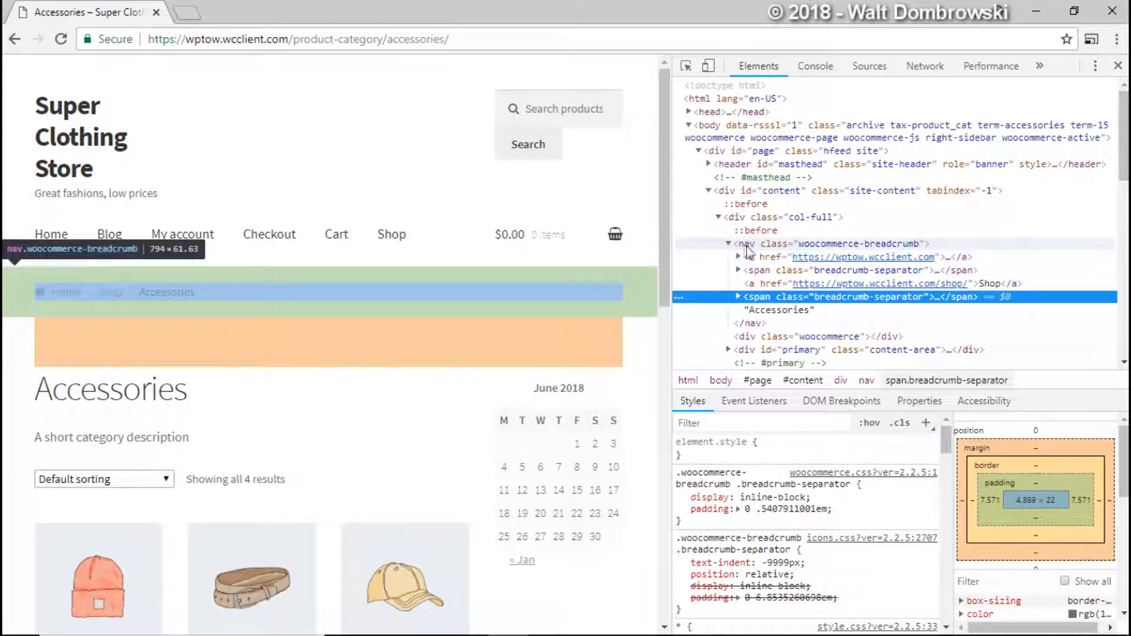
pyautogui.click(747, 243)
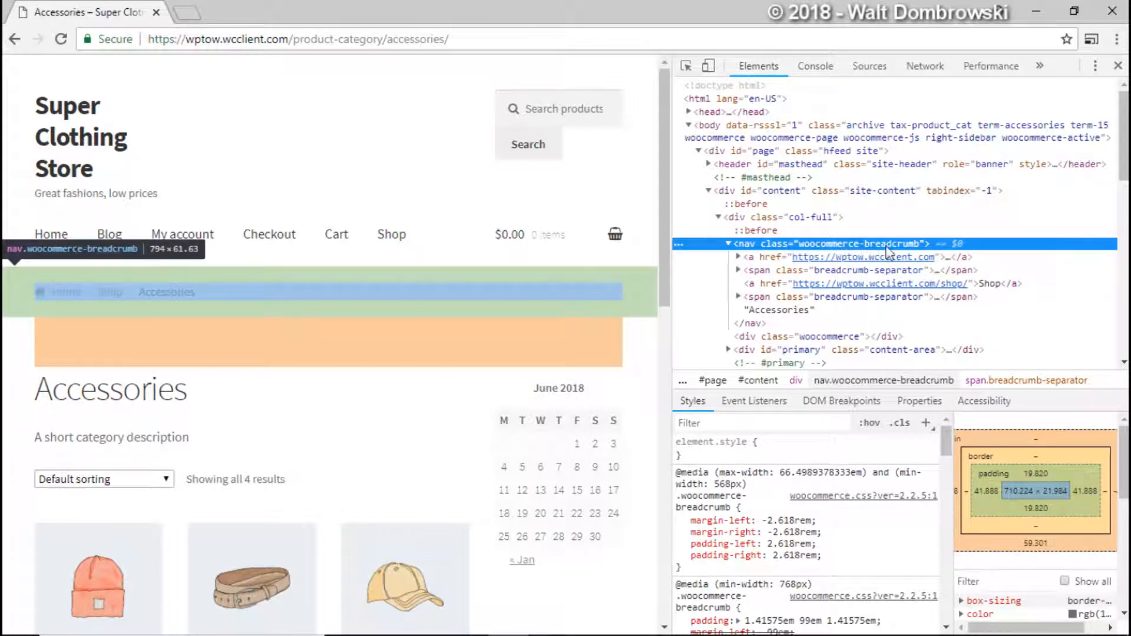
pyautogui.moveTo(838, 254)
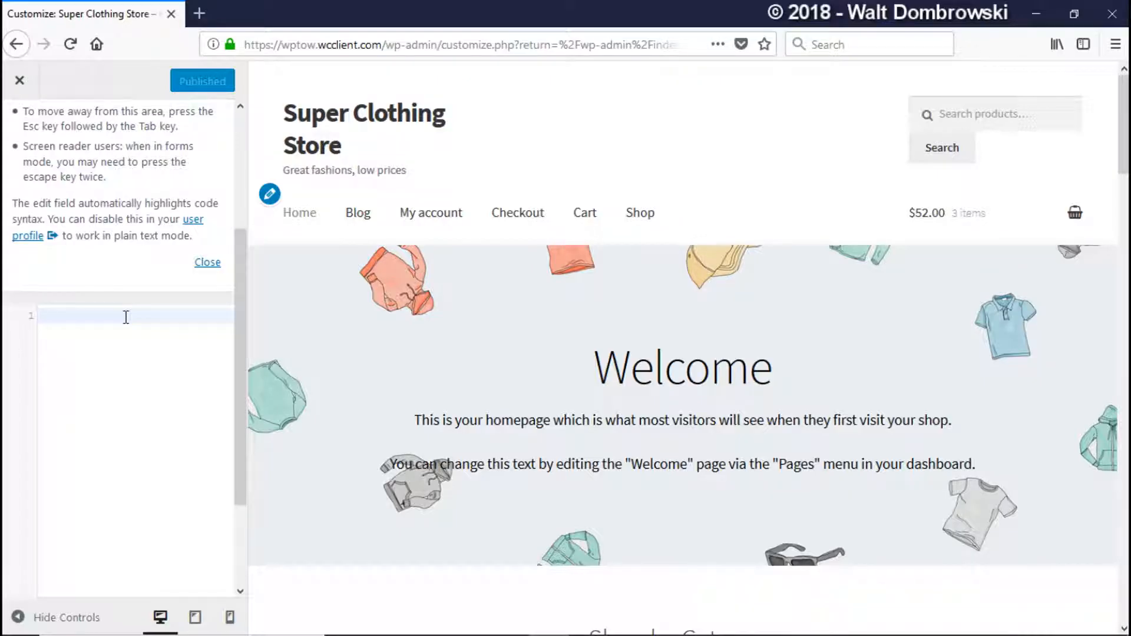
# Enter the rule .woocommerce-breadcrumb{visibility:hidden;} in the Additional CSS editor.
pyautogui.write('.')
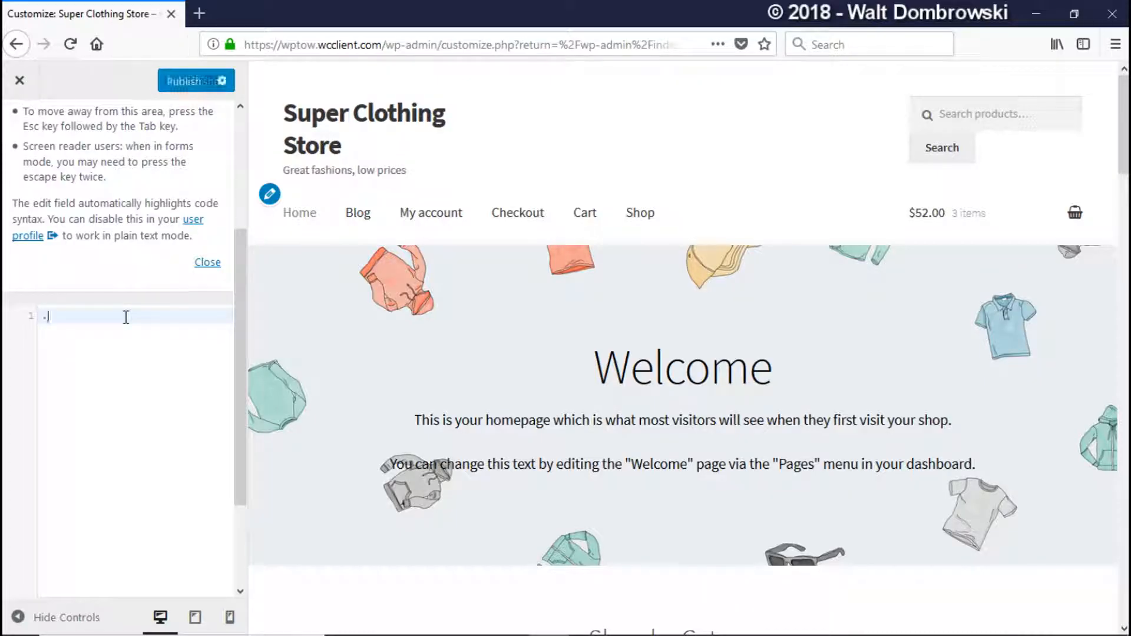
pyautogui.write('woo')
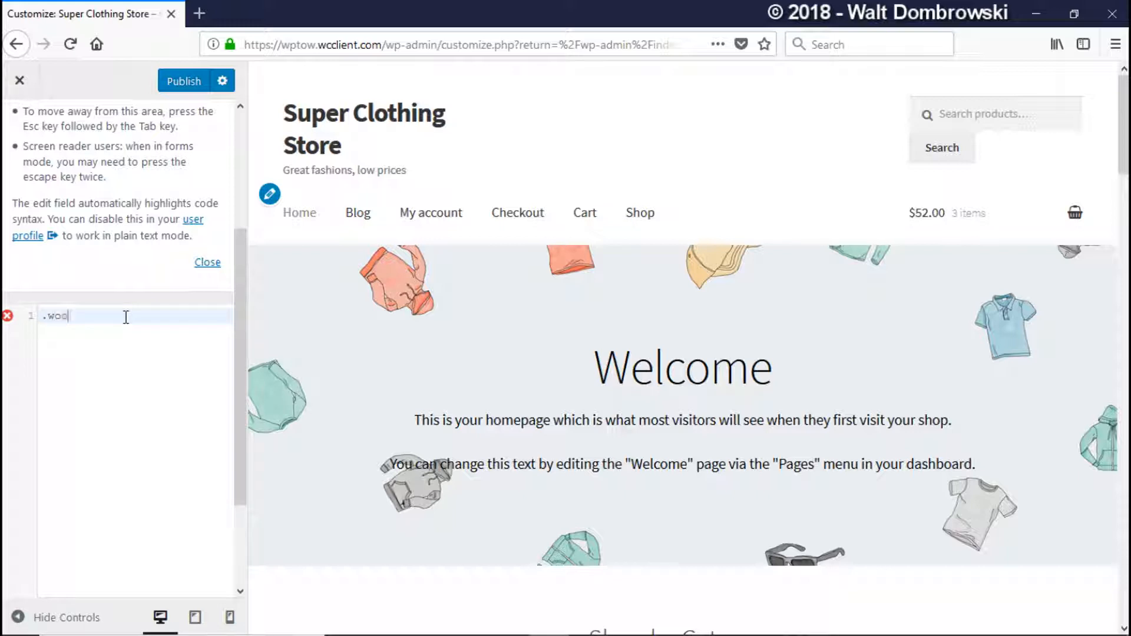
pyautogui.write('commerce-')
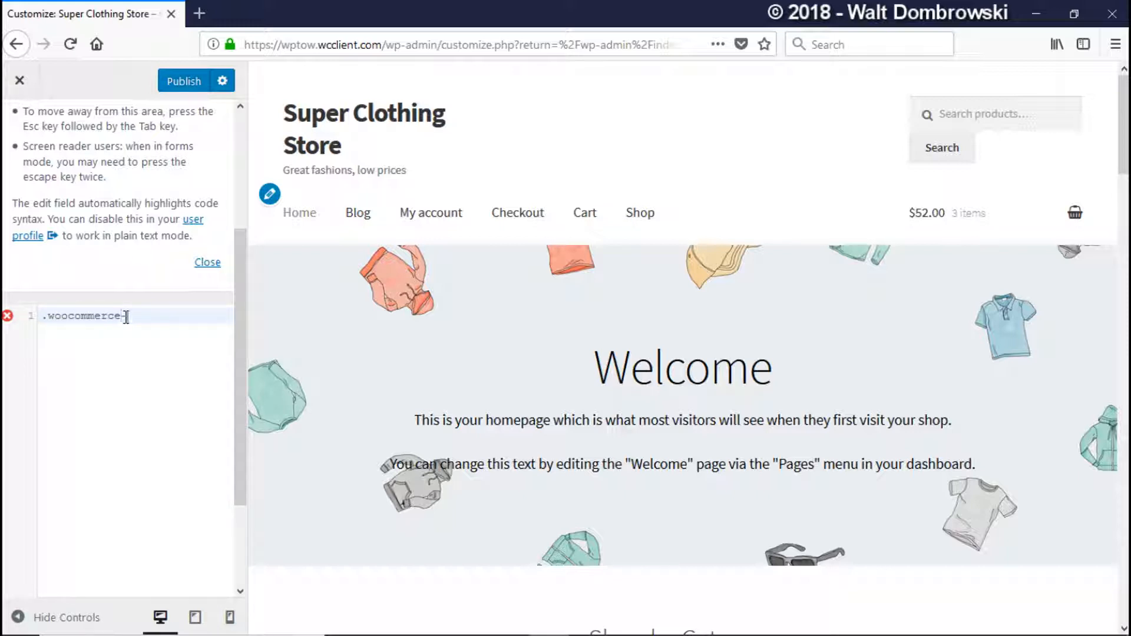
pyautogui.write('breadc')
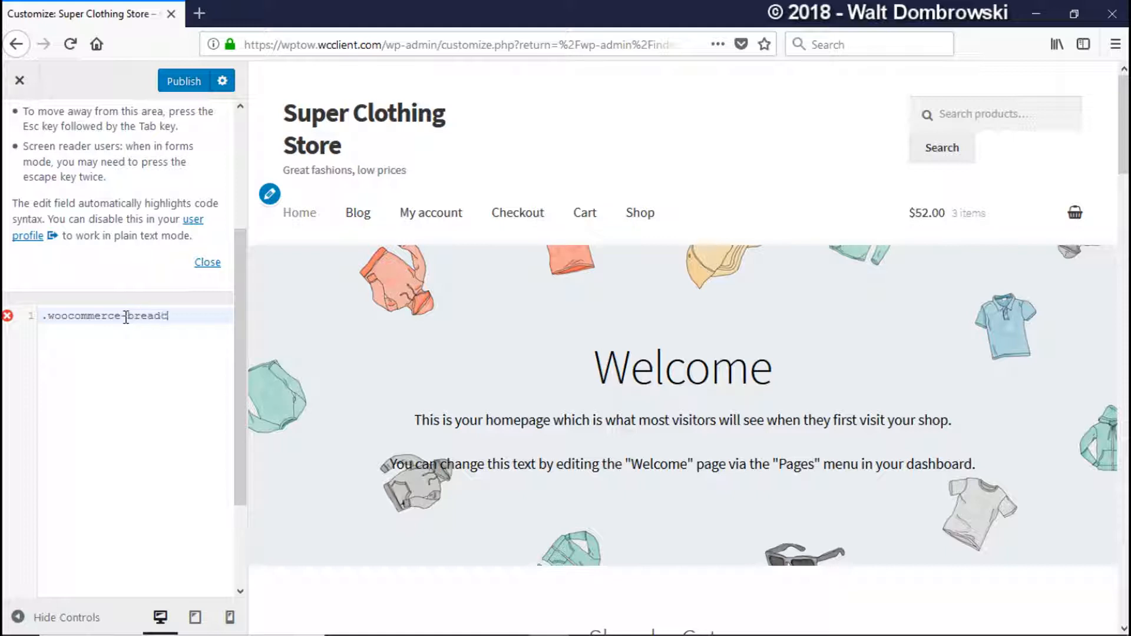
pyautogui.write('rumb')
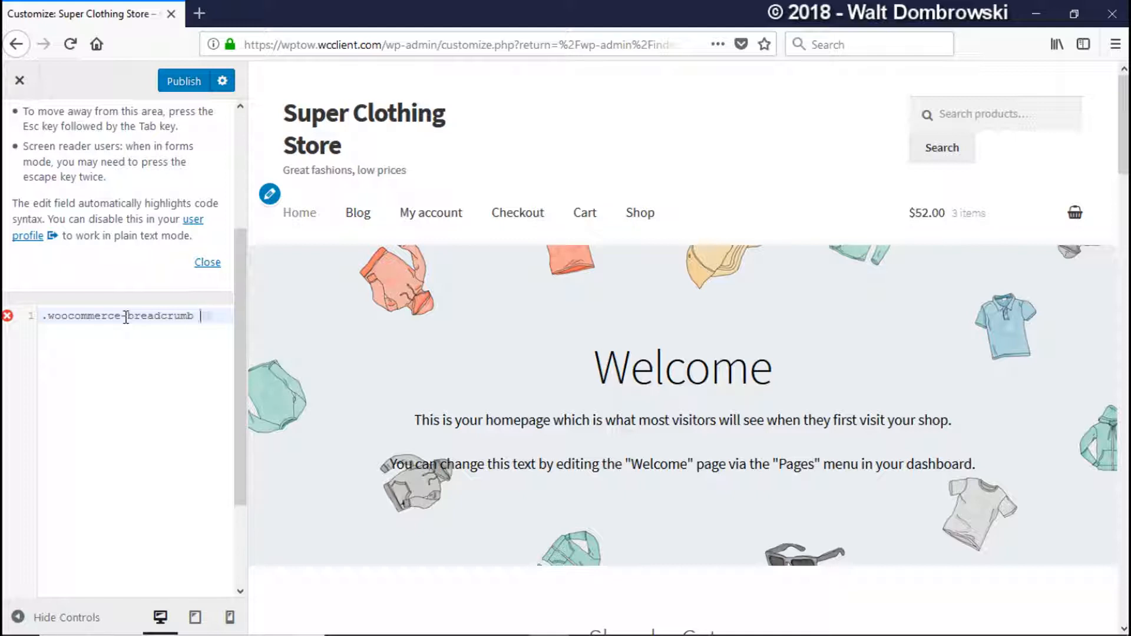
pyautogui.write('{}')
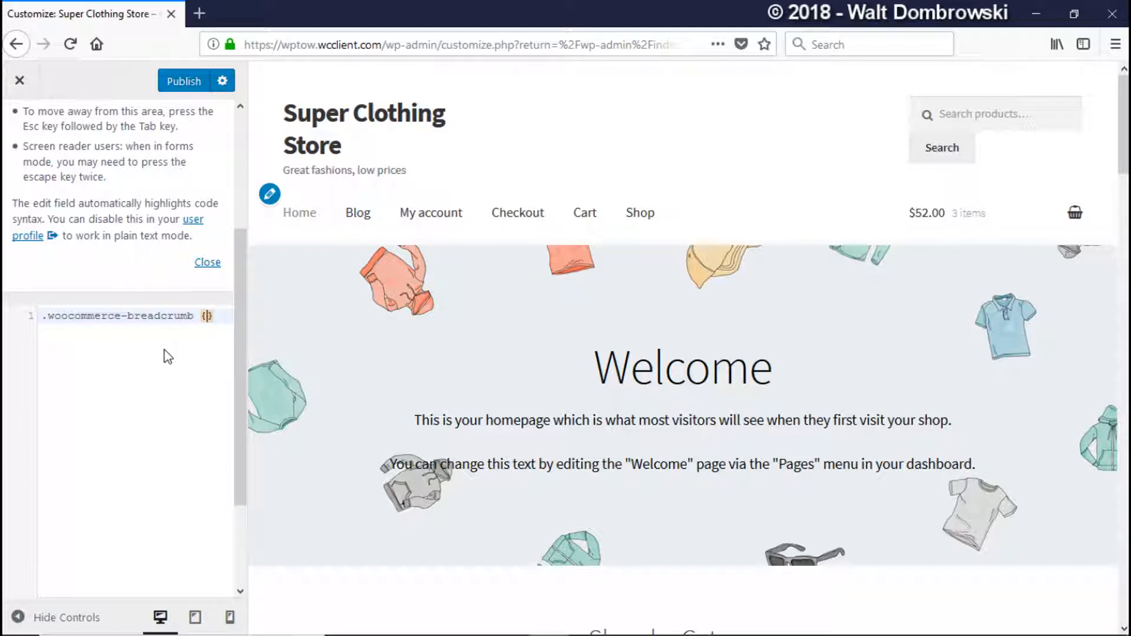
pyautogui.write('v')
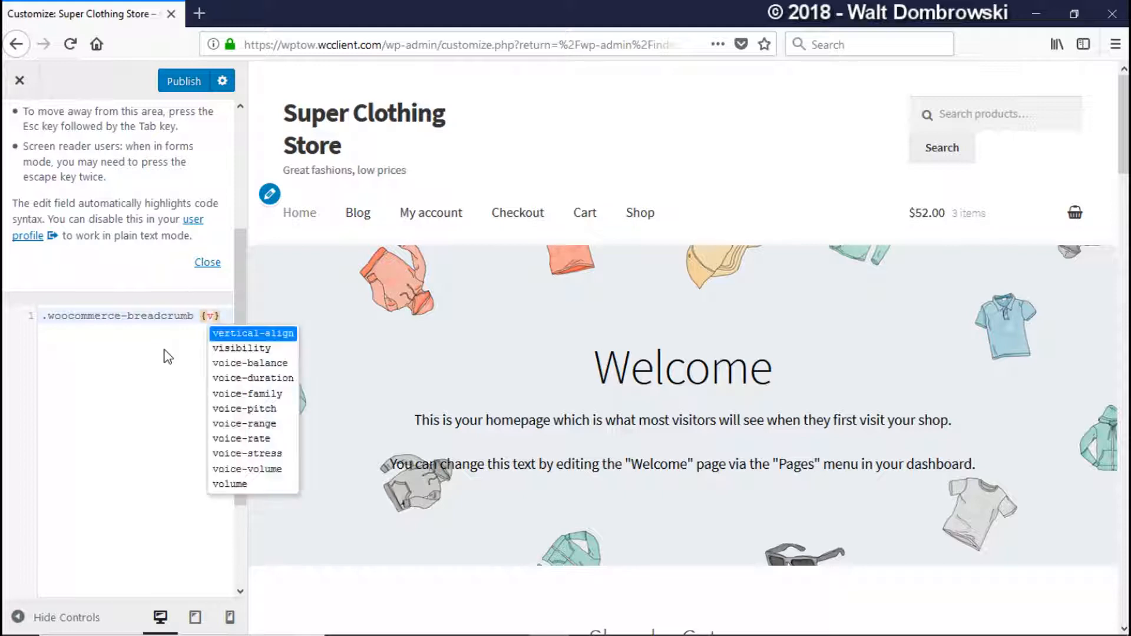
pyautogui.write('isibility')
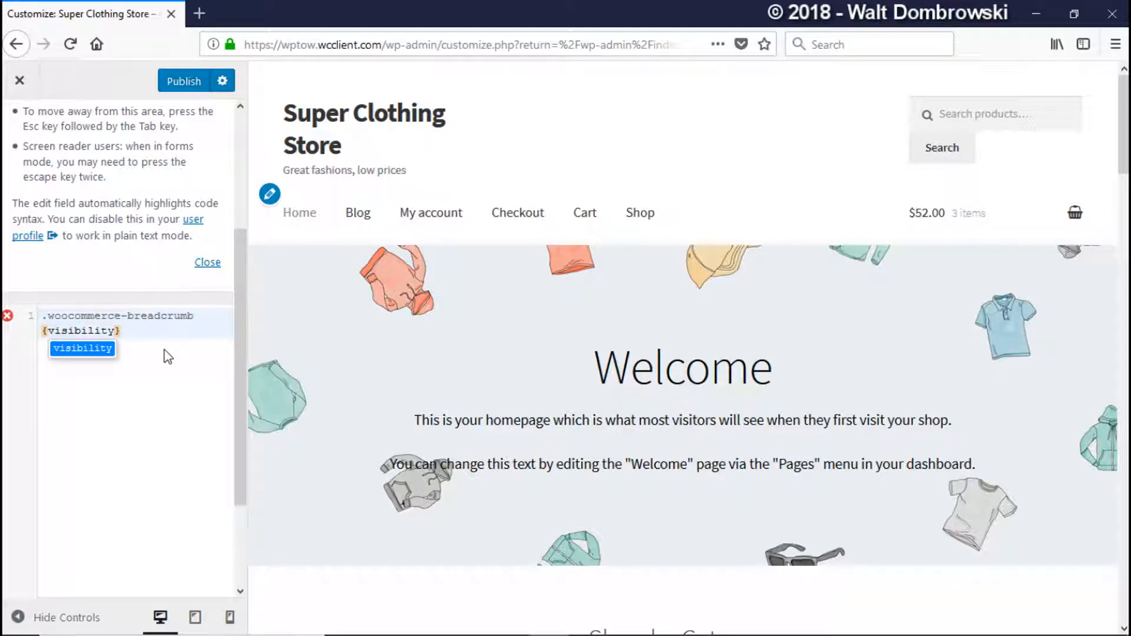
pyautogui.write(':hi')
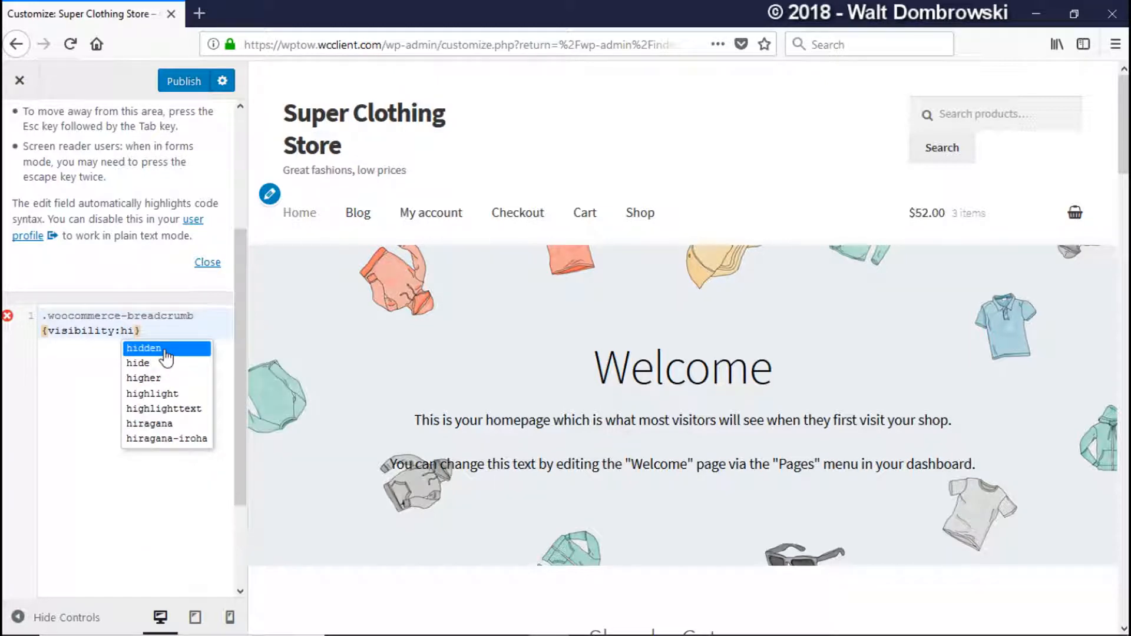
pyautogui.click(144, 349)
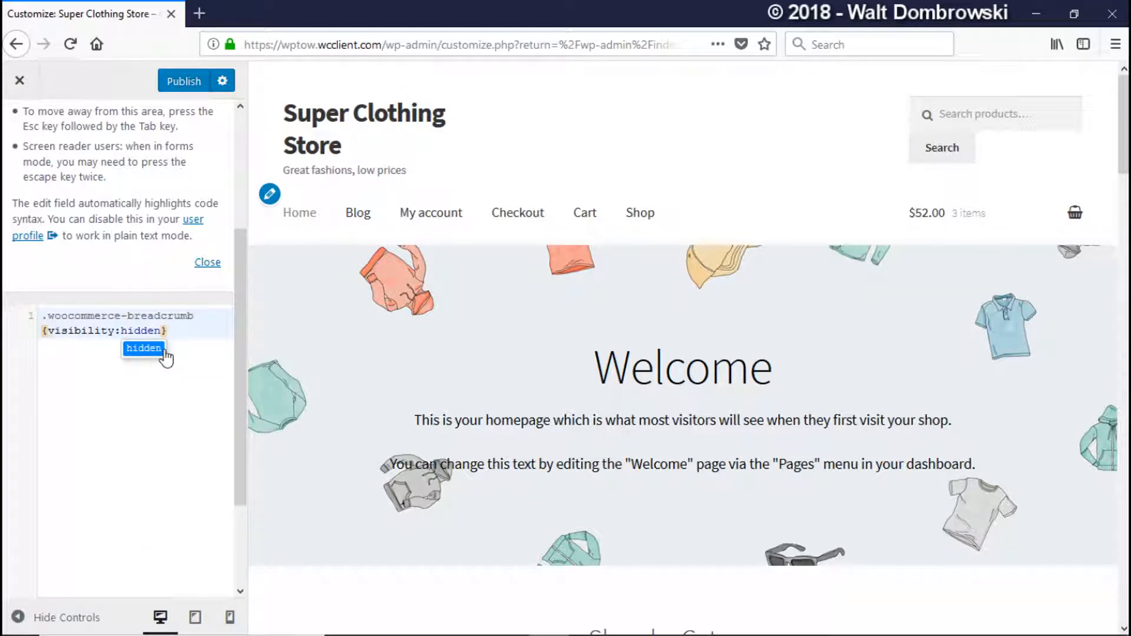
pyautogui.write(';')
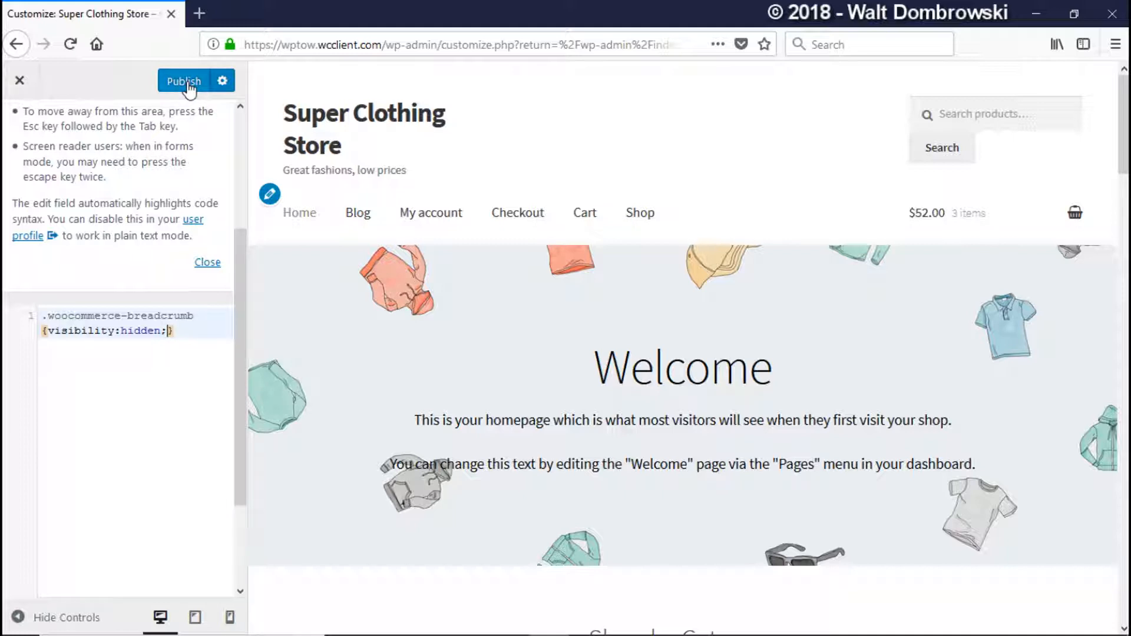
# Publish the breadcrumb-hiding CSS from the customizer.
pyautogui.click(184, 80)
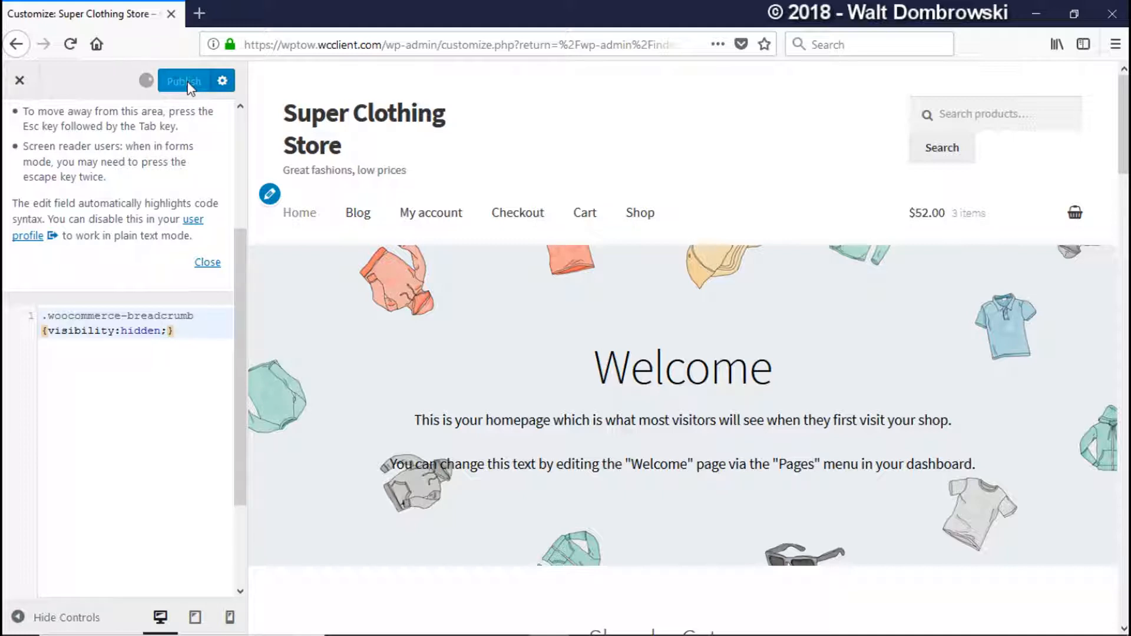
pyautogui.click(184, 80)
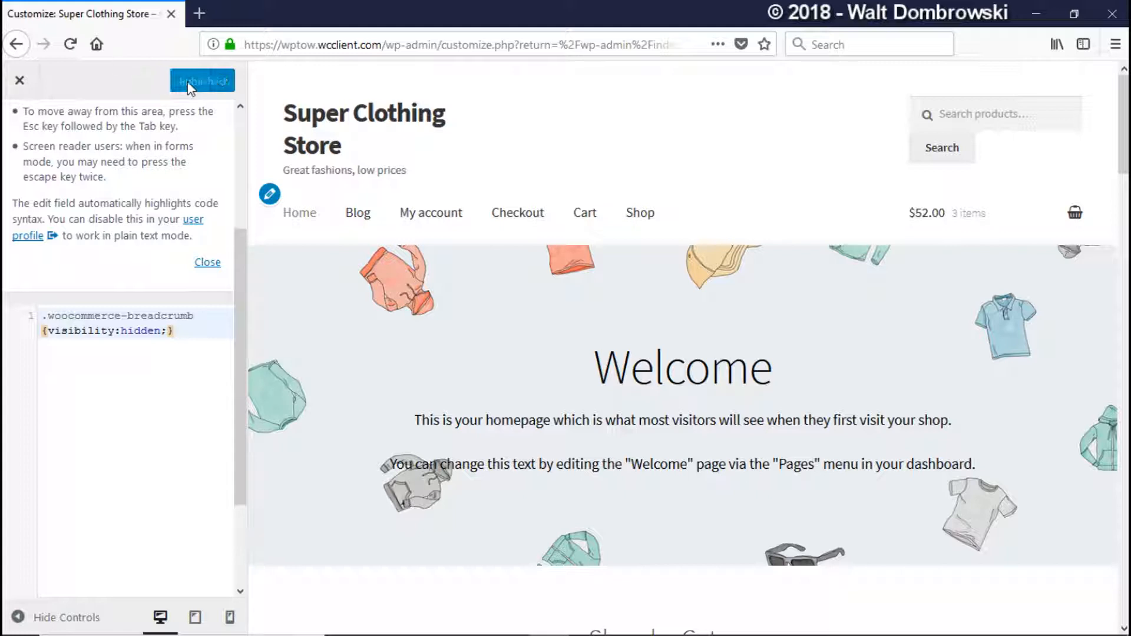
pyautogui.click(201, 80)
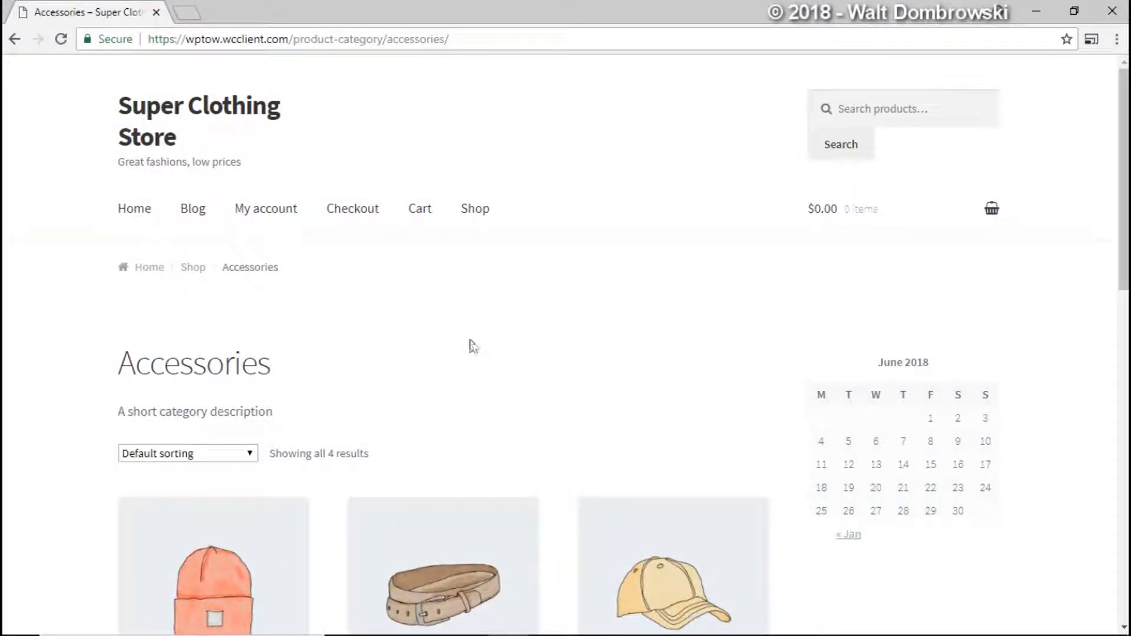
# Reload the Accessories category page to check whether the breadcrumb is hidden.
pyautogui.click(61, 40)
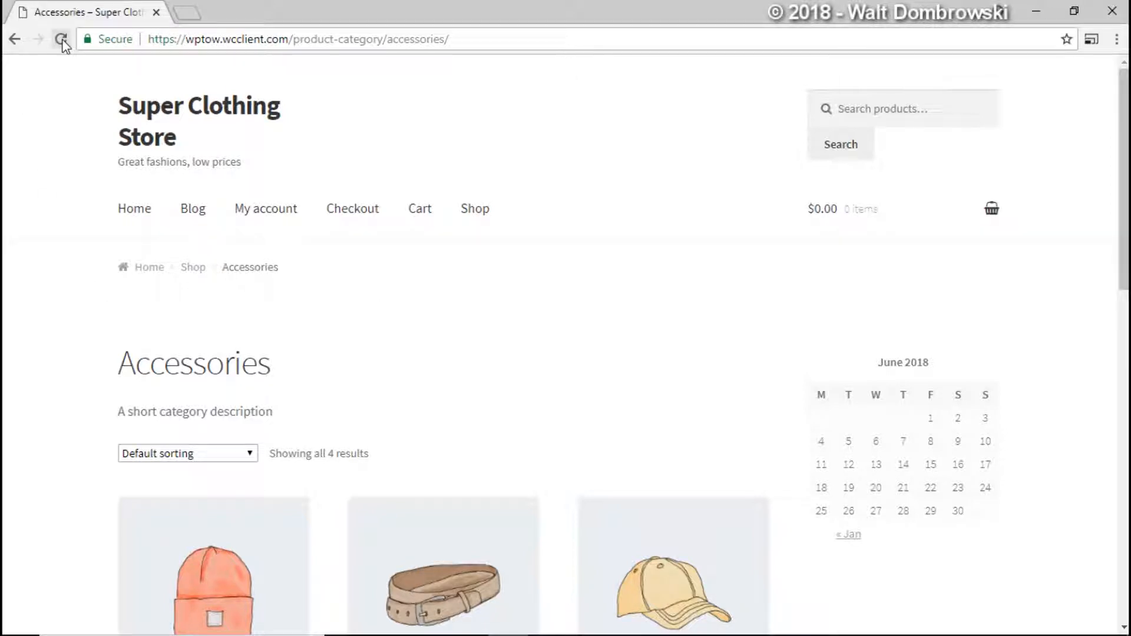
pyautogui.moveTo(150, 268)
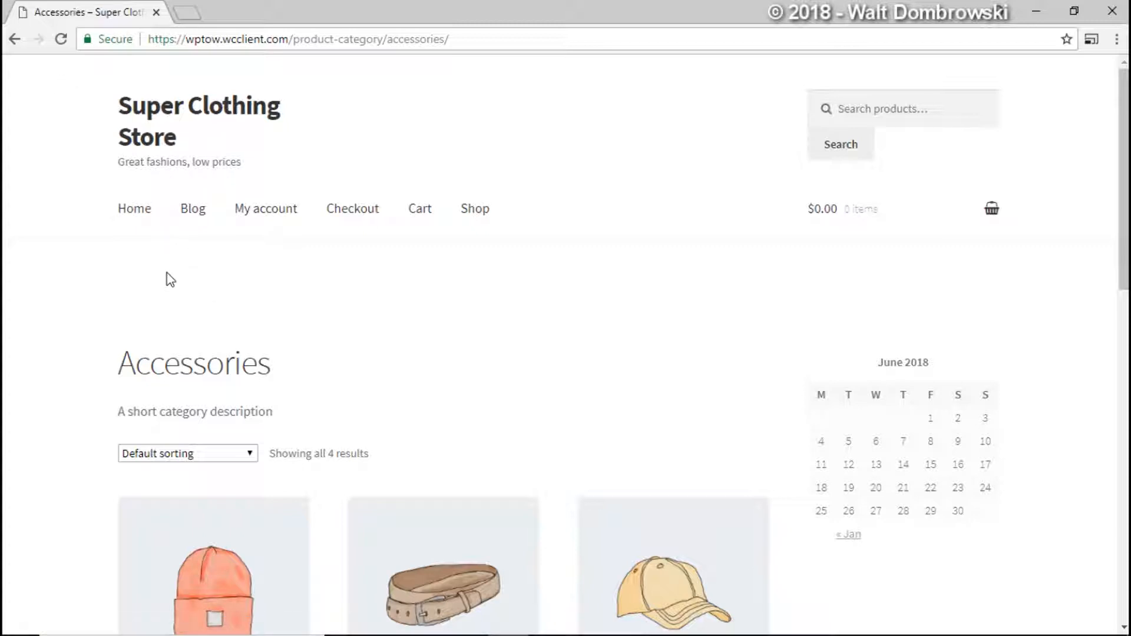
pyautogui.moveTo(141, 263)
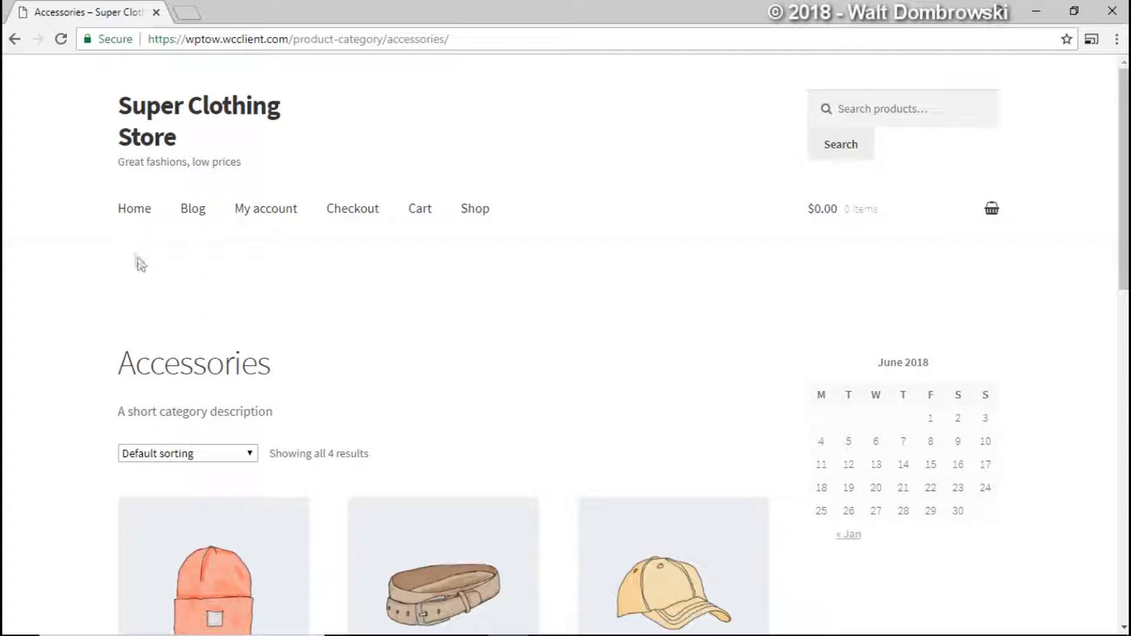
pyautogui.moveTo(321, 290)
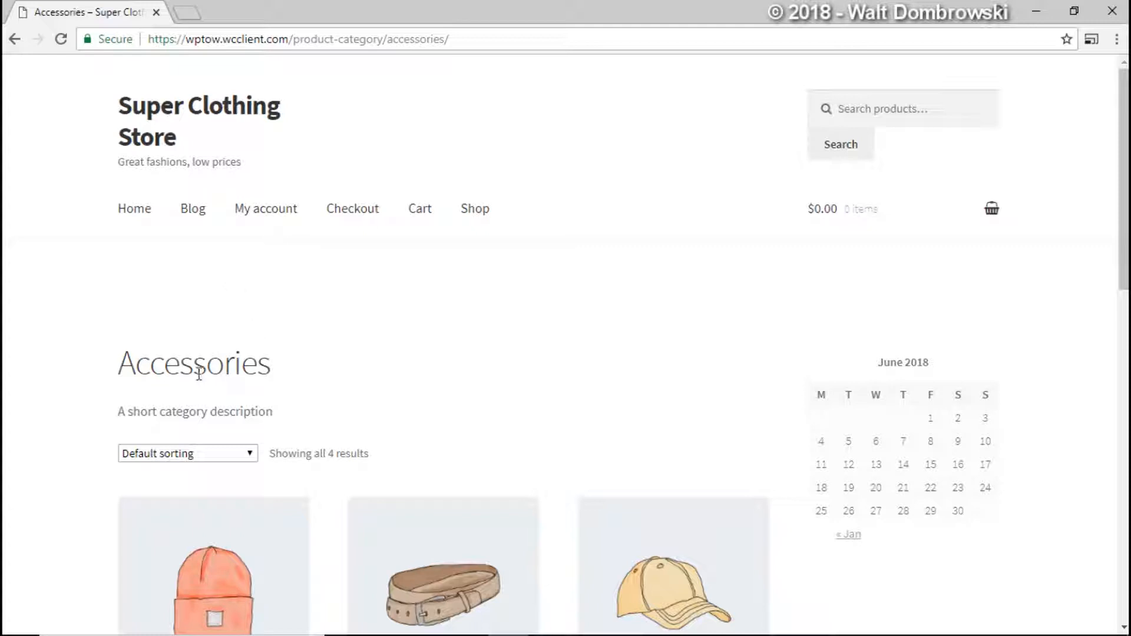
pyautogui.moveTo(187, 298)
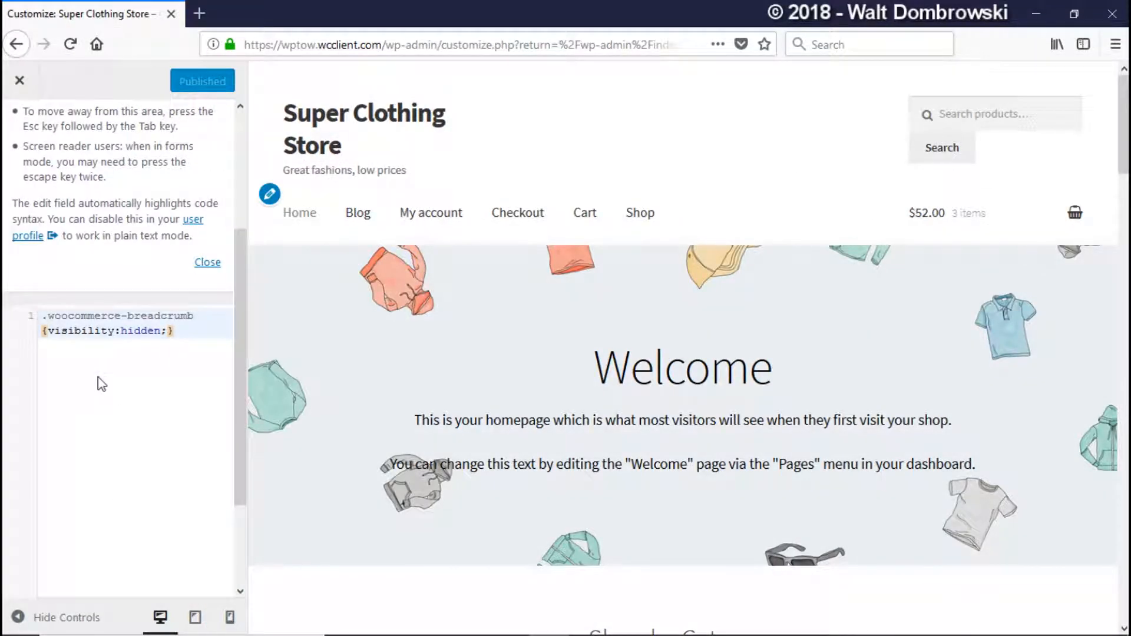
# Replace visibility:hidden with display:none in the breadcrumb rule and publish it.
pyautogui.click(47, 329)
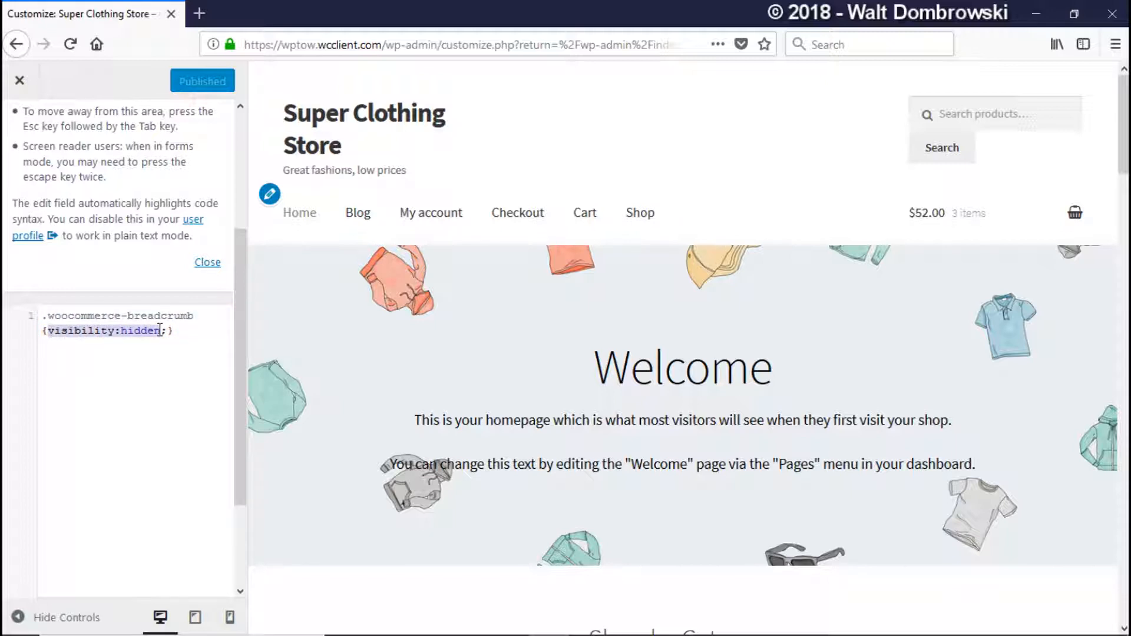
pyautogui.write('displa')
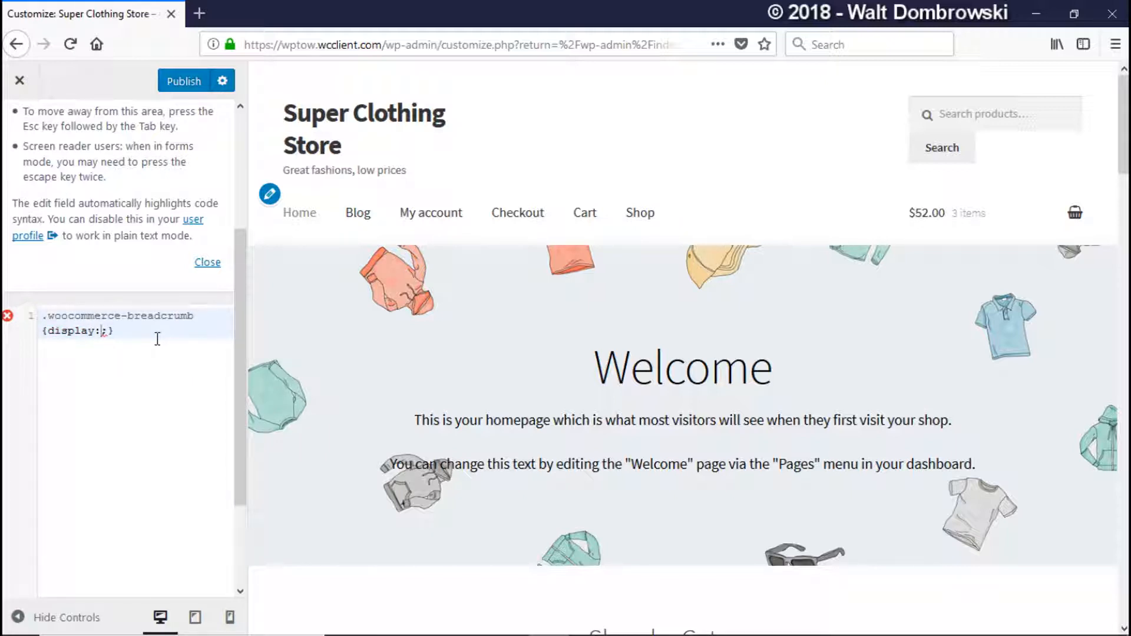
pyautogui.write('none')
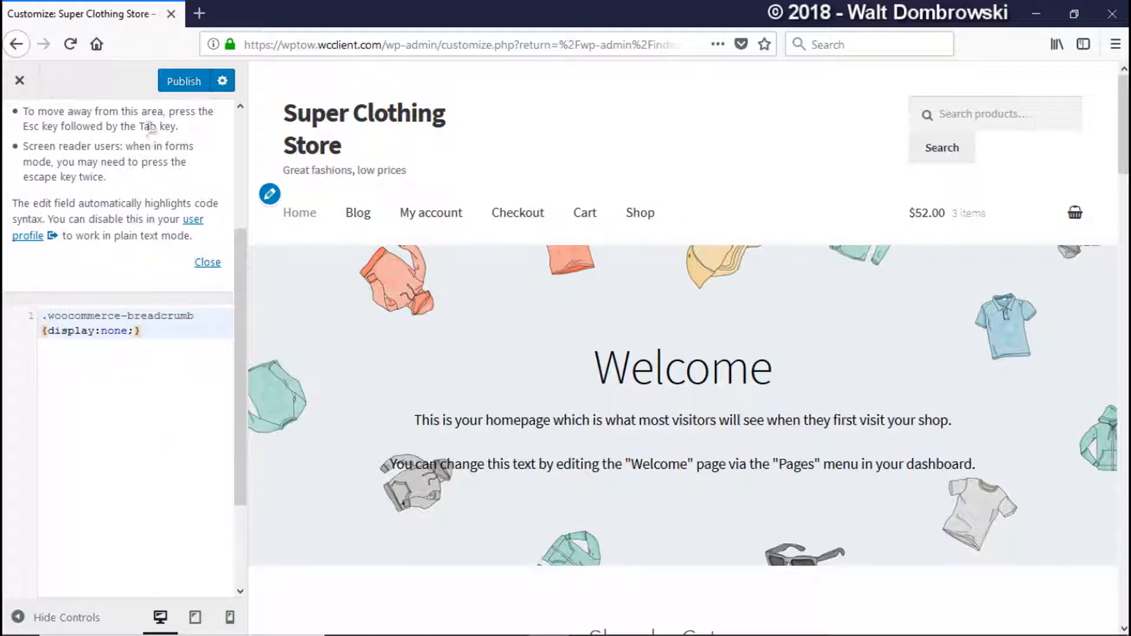
pyautogui.click(182, 80)
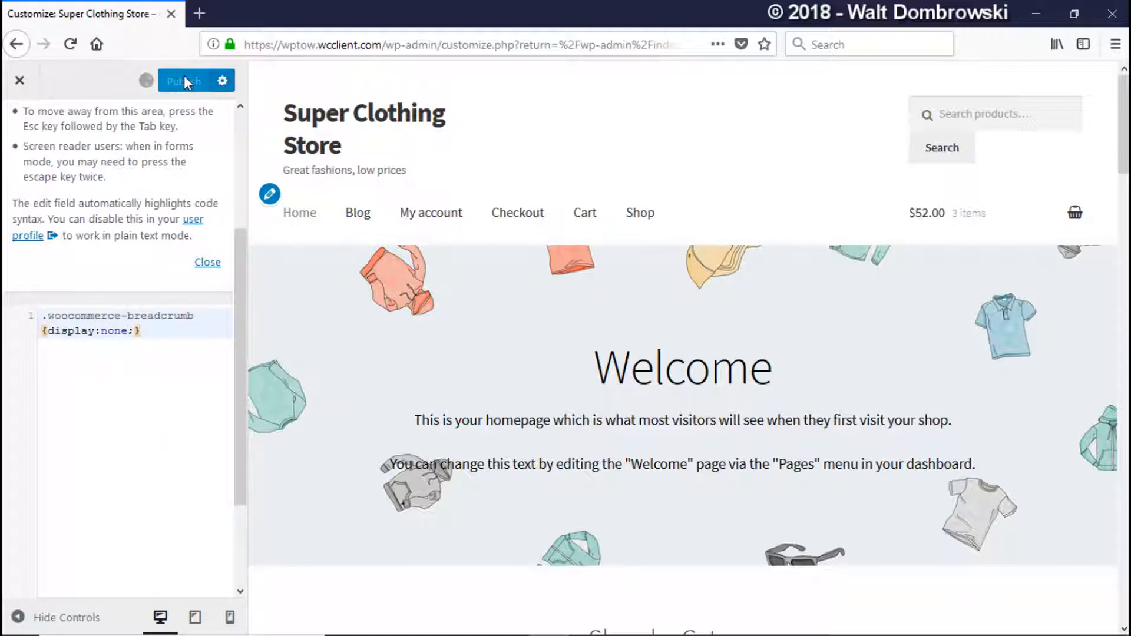
pyautogui.click(185, 82)
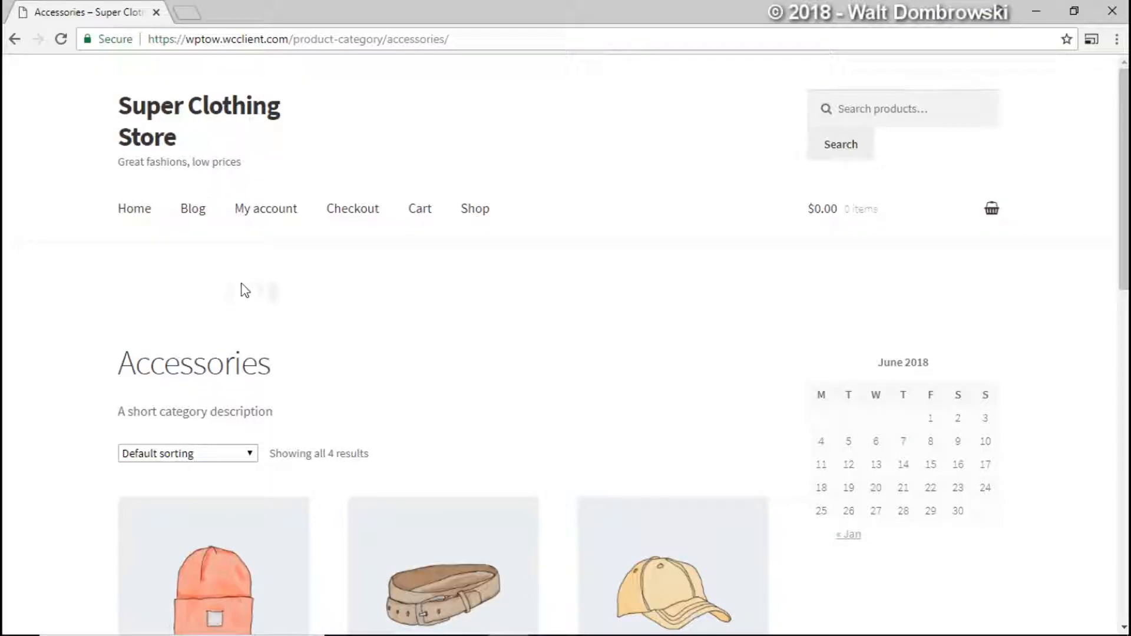
pyautogui.moveTo(319, 290)
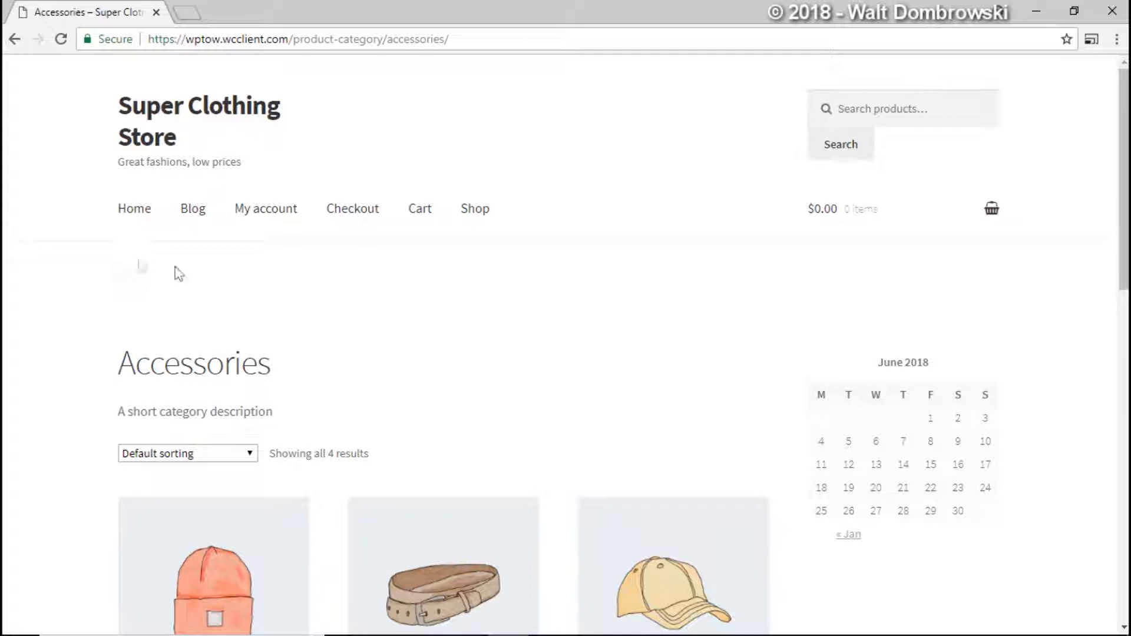
# Reload the Accessories page to confirm the breadcrumb is gone and content shifts up.
pyautogui.click(62, 40)
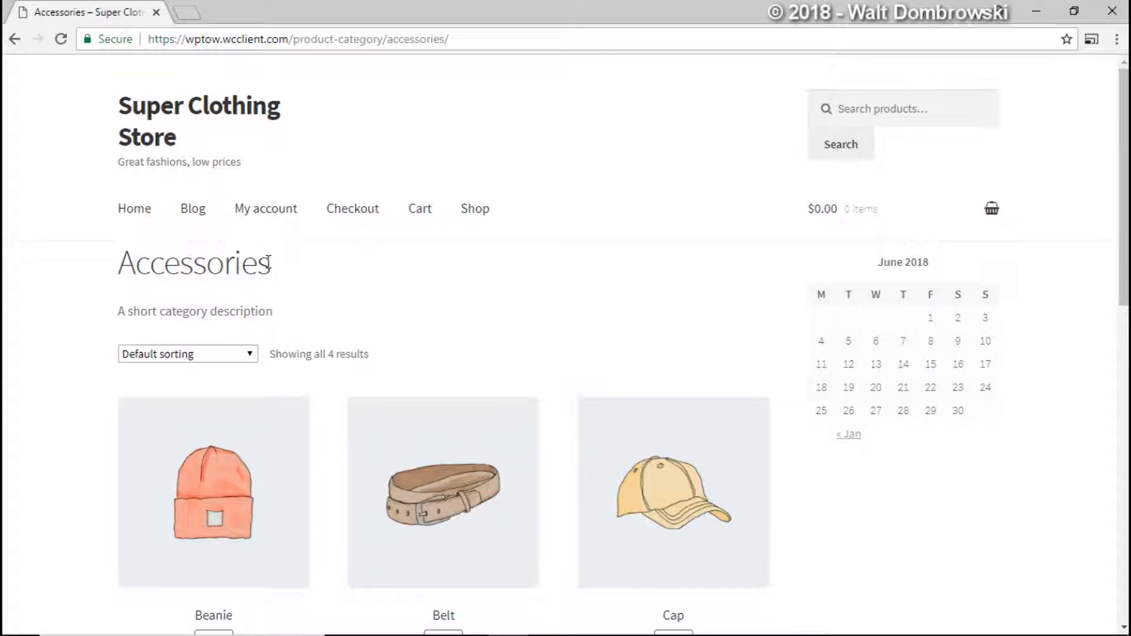
pyautogui.moveTo(291, 272)
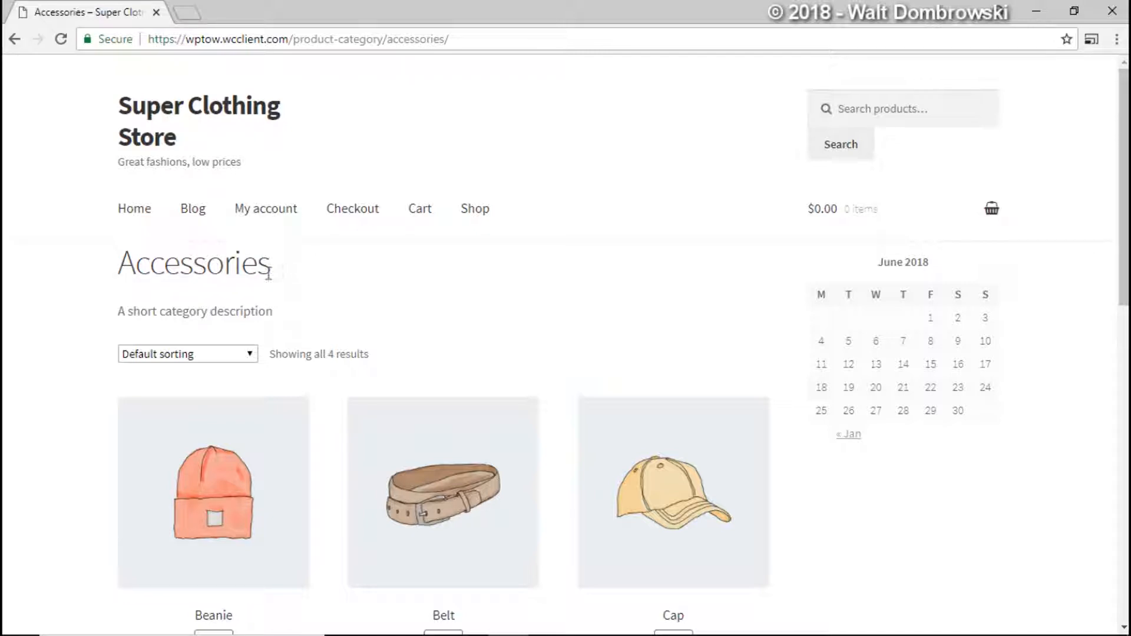
pyautogui.moveTo(290, 271)
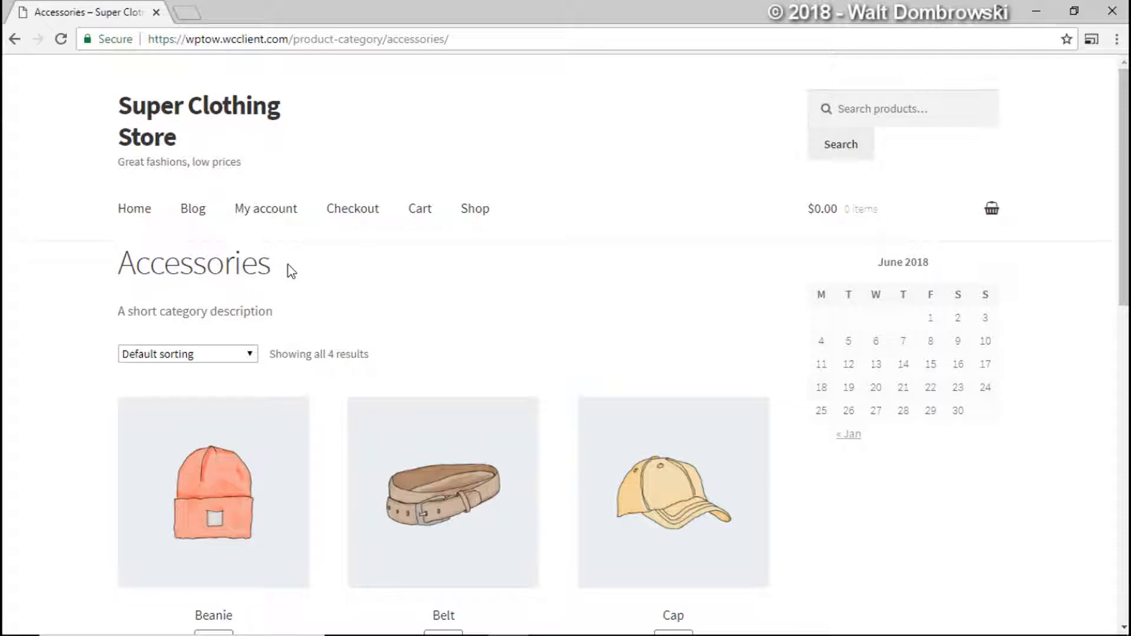